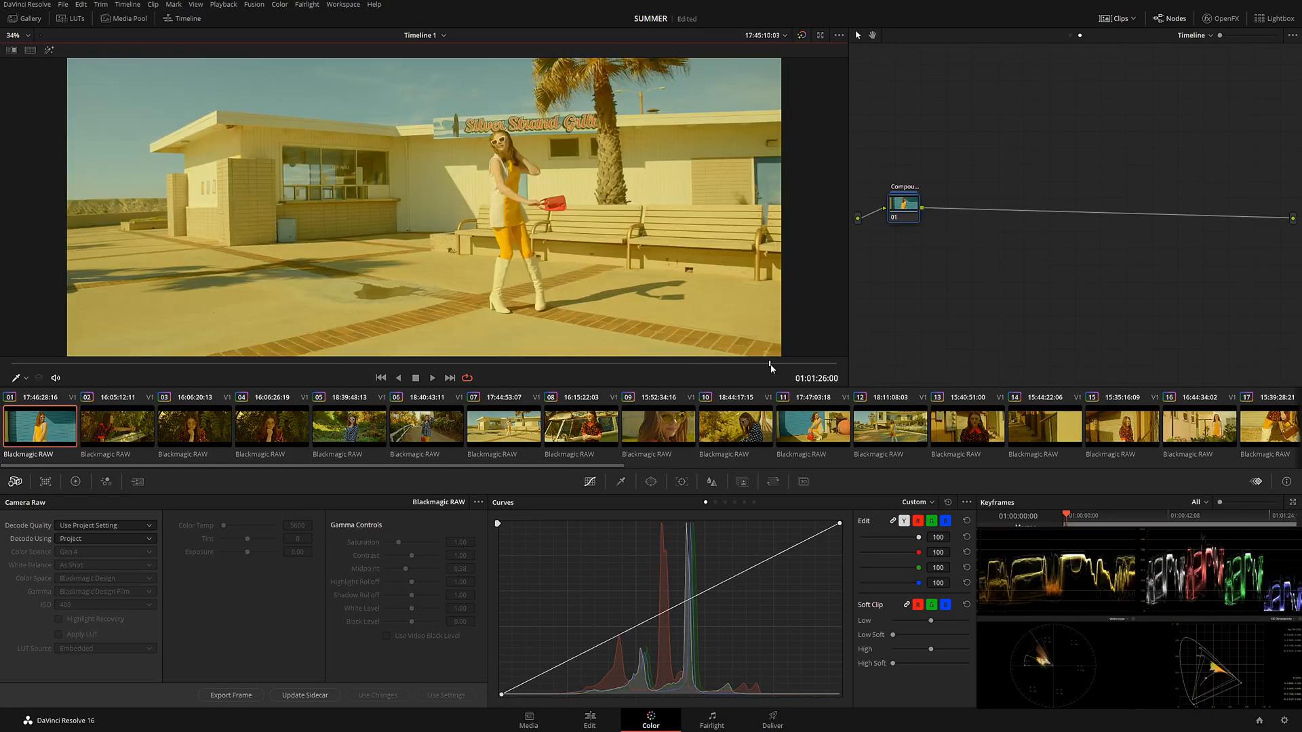
# Switch the Node Editor to Timeline mode and add a serial node after the compound node.
pyautogui.click(117, 426)
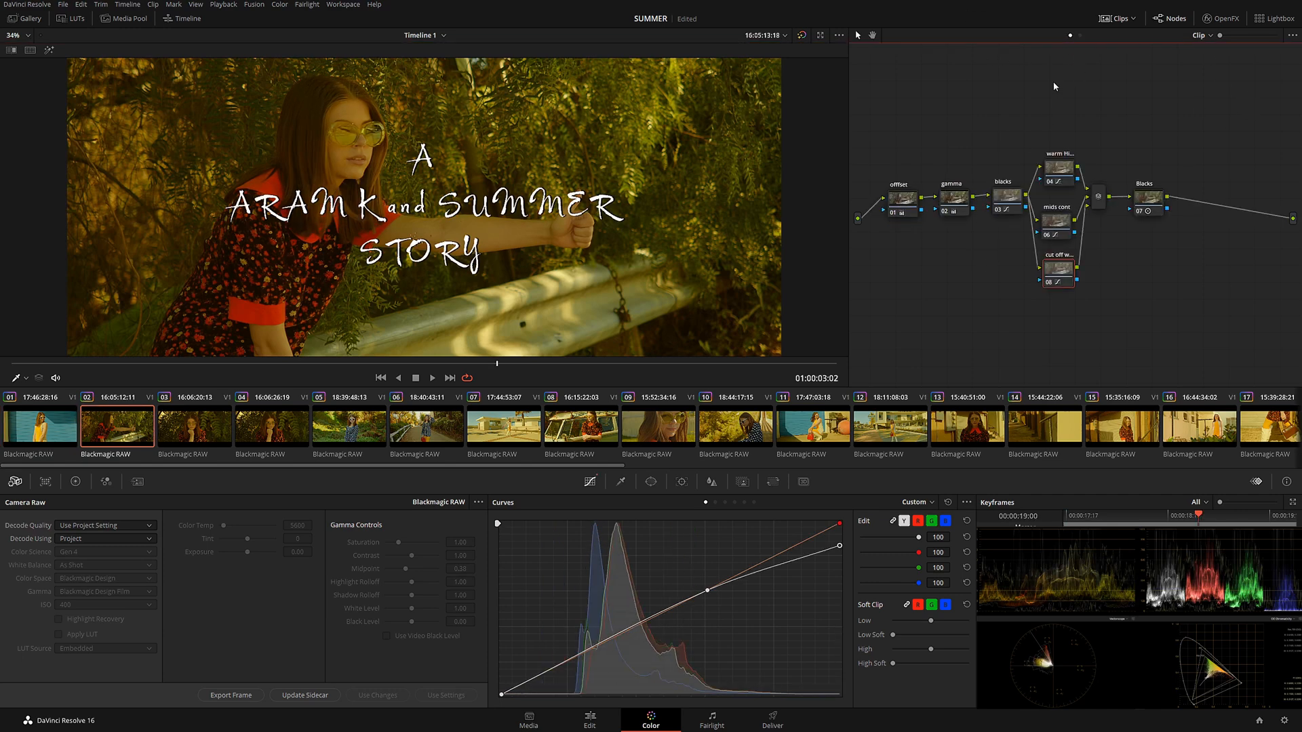
pyautogui.moveTo(229, 432)
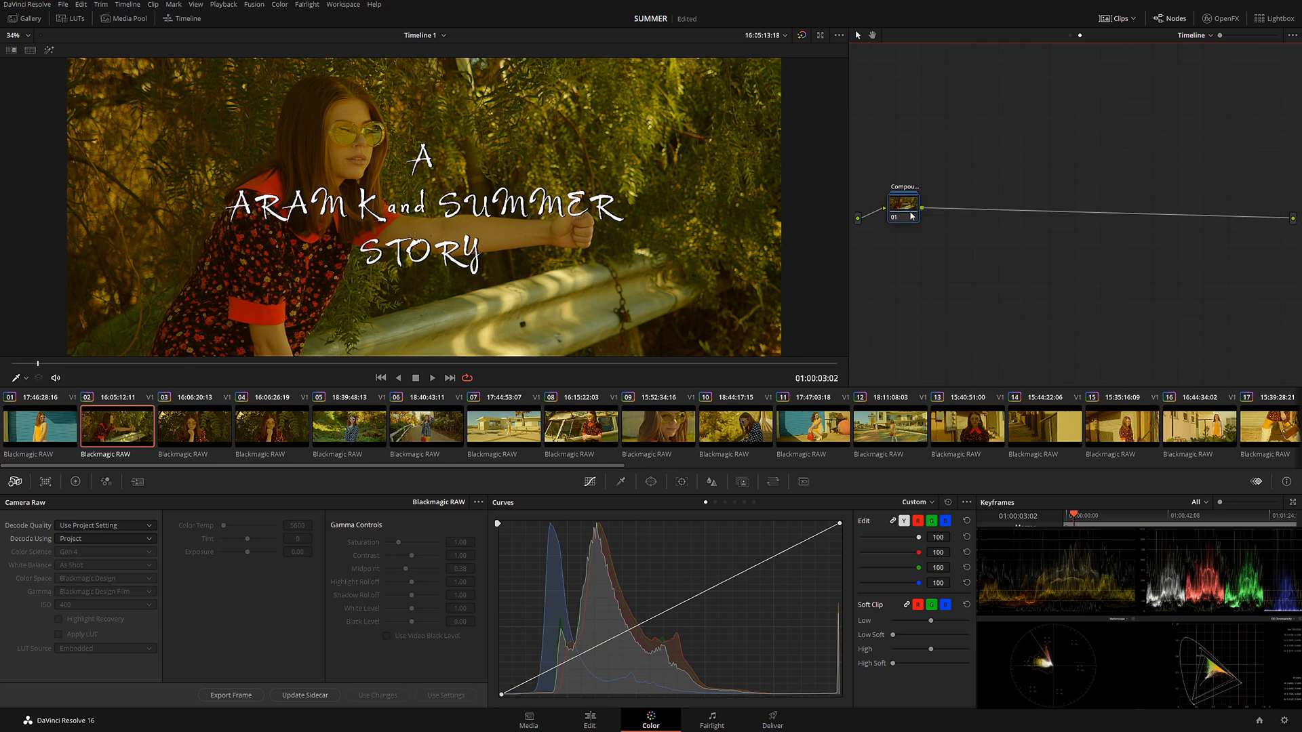
pyautogui.moveTo(458, 440)
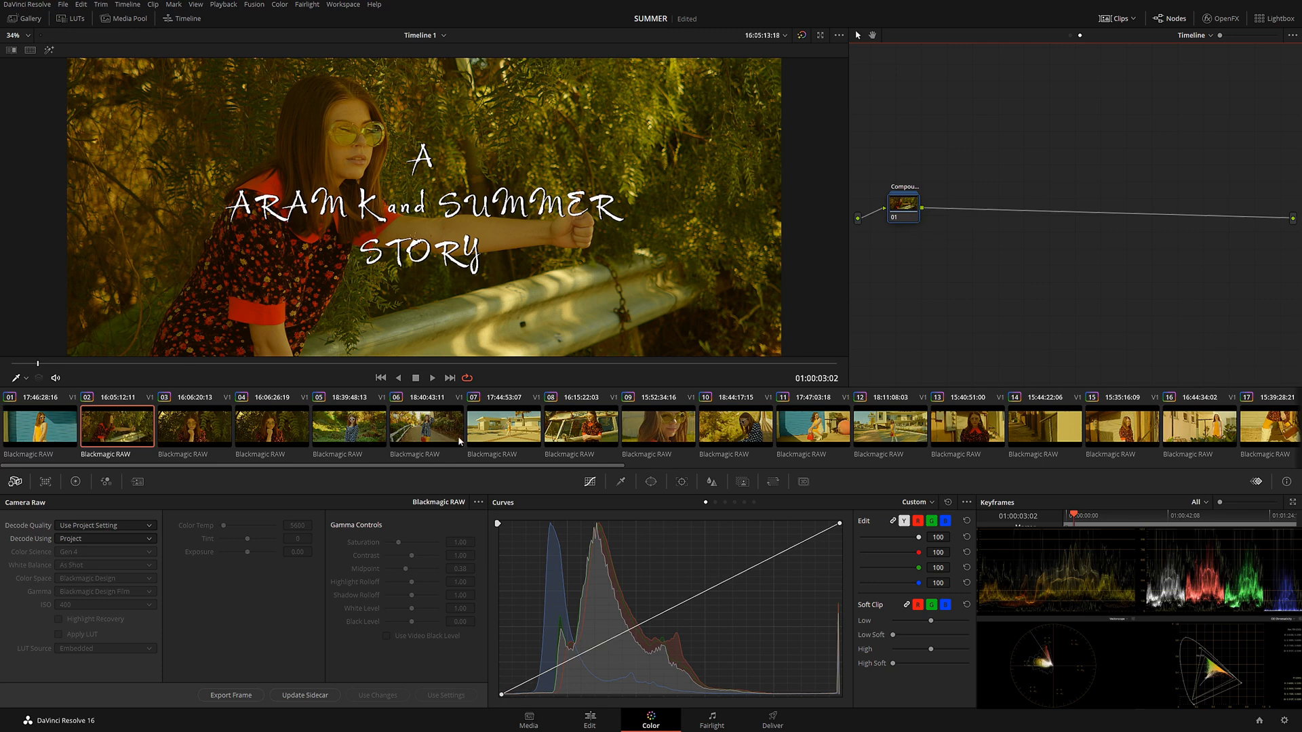
pyautogui.moveTo(989, 345)
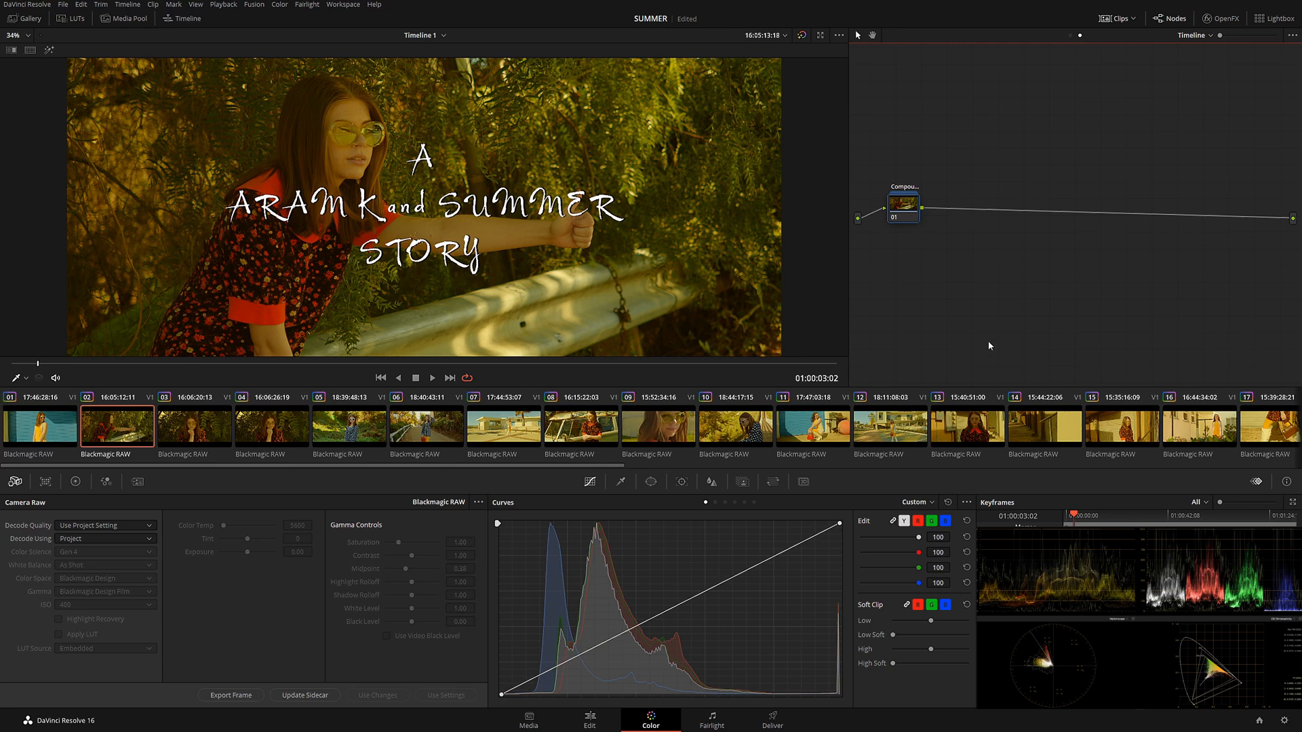
pyautogui.click(38, 427)
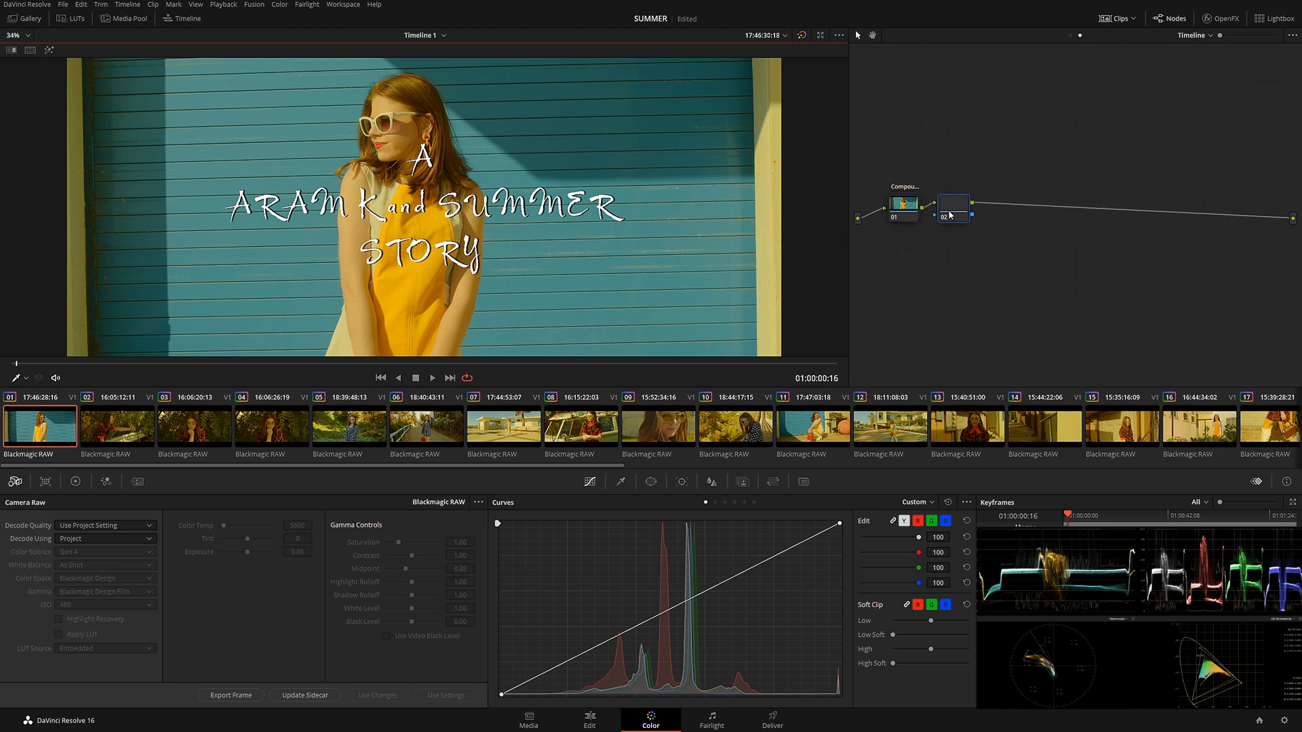
# Place node 02 in the timeline chain and attach the false-color LUT to it.
pyautogui.moveTo(954, 209); pyautogui.dragTo(973, 191)
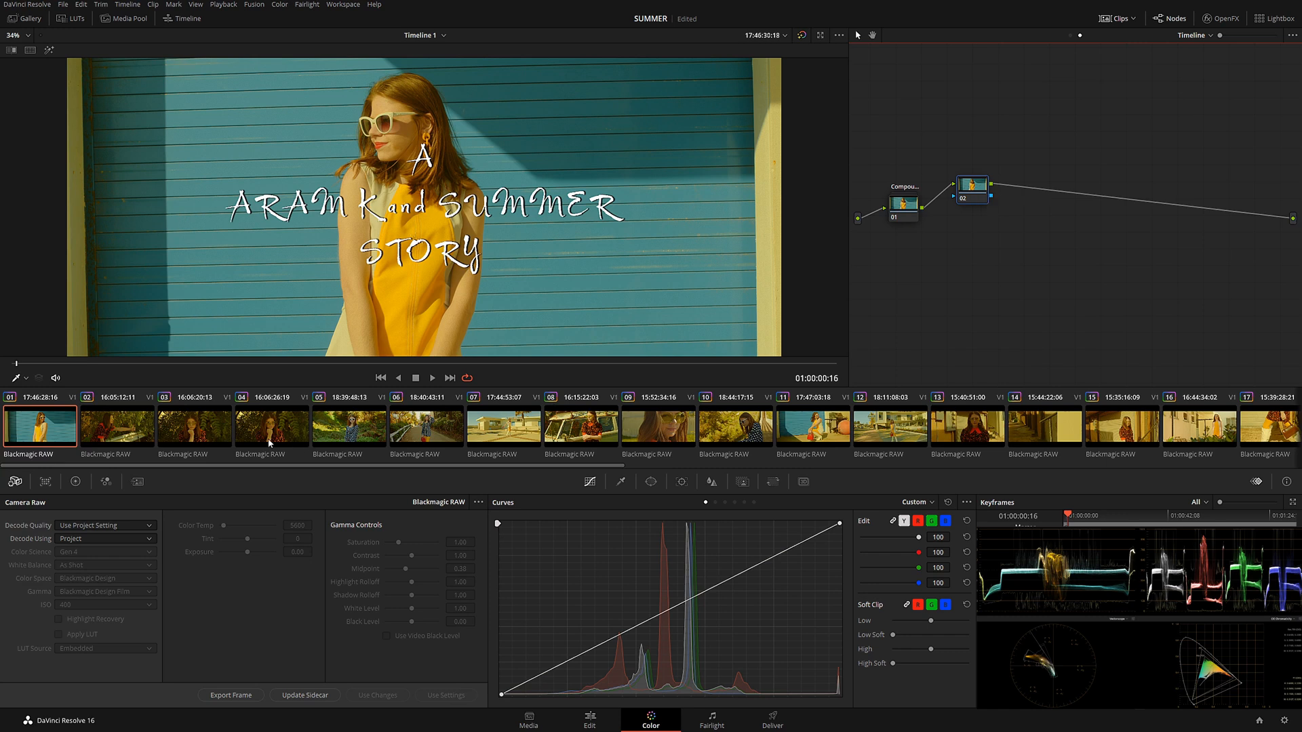
pyautogui.moveTo(181, 434)
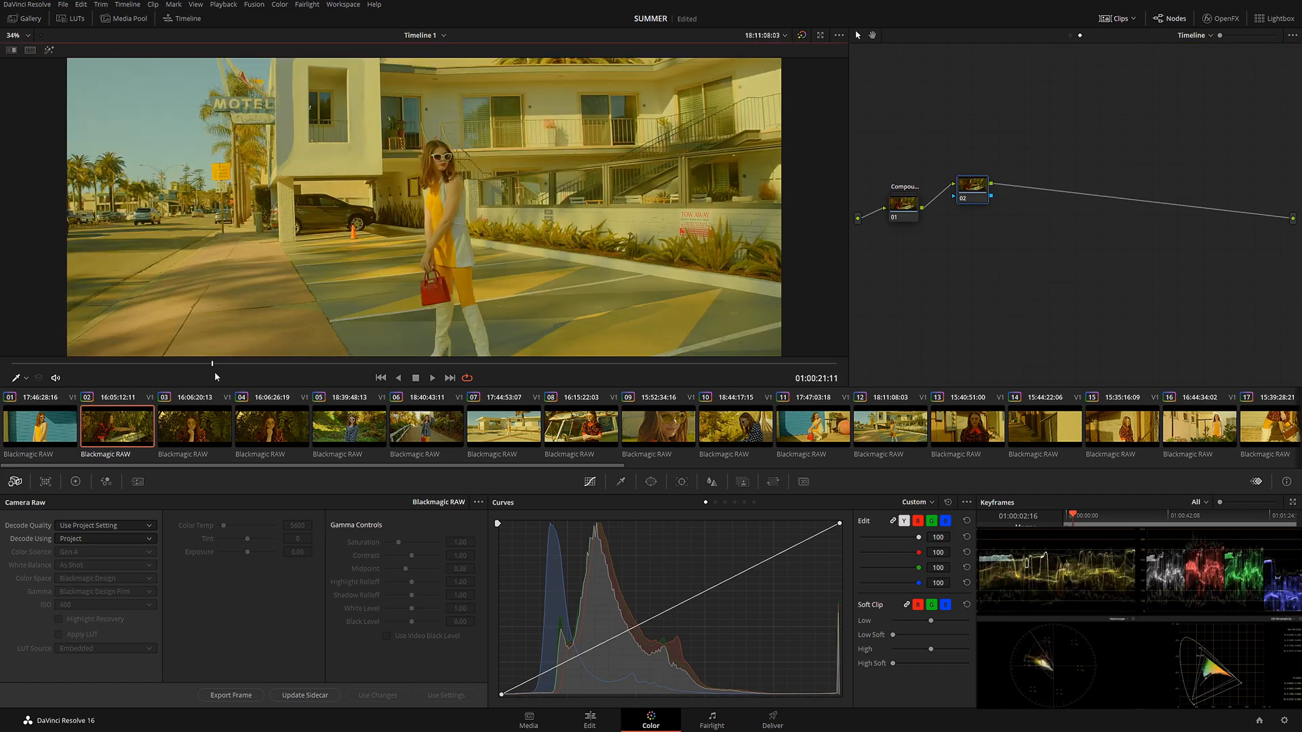
pyautogui.click(431, 377)
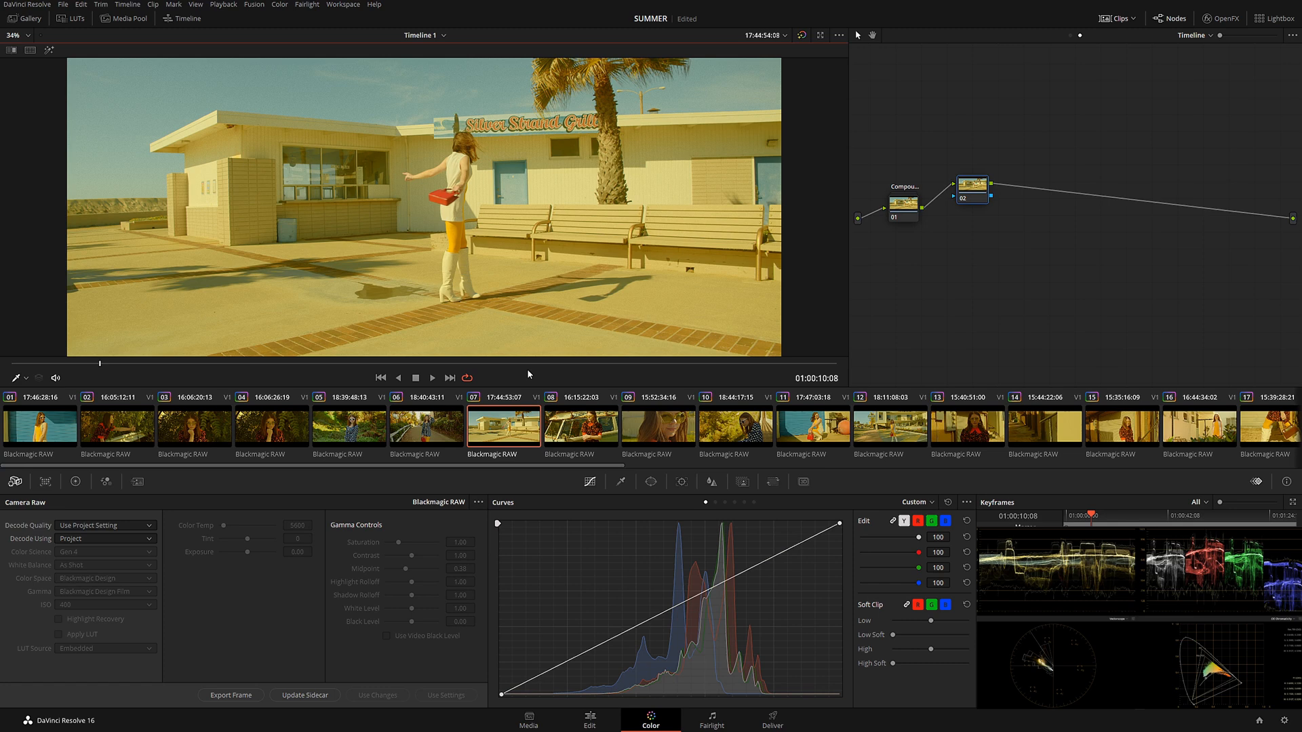
pyautogui.rightClick(971, 188)
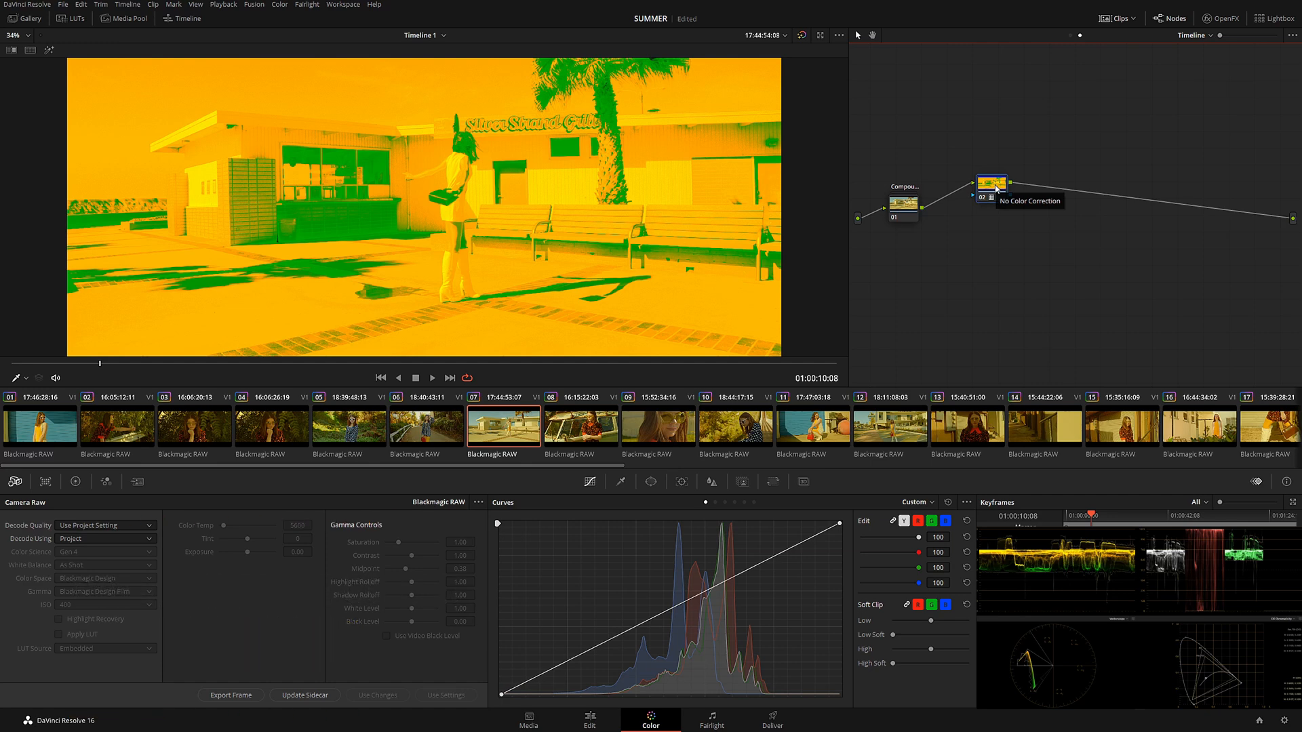
# Check the false-color exposure zones on the opening, walkway and title shots timeline-wide.
pyautogui.click(992, 185)
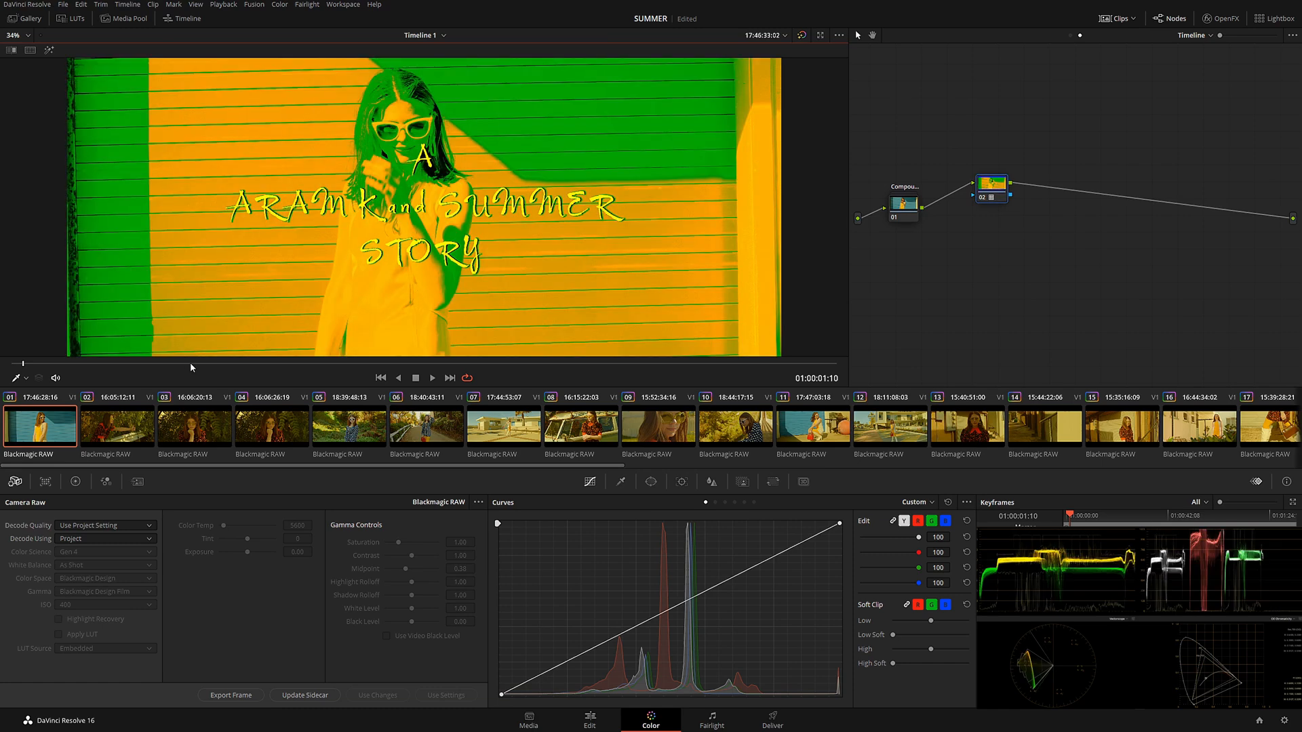
pyautogui.click(503, 426)
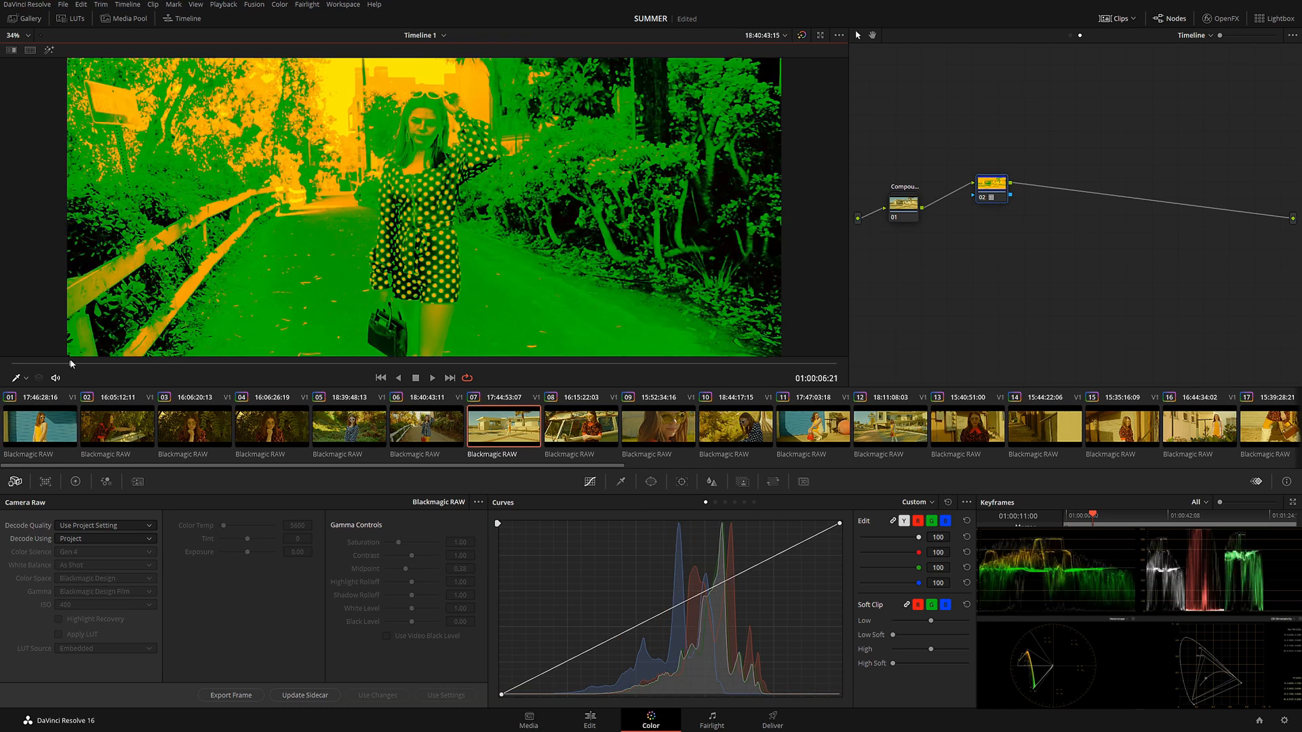
pyautogui.click(349, 427)
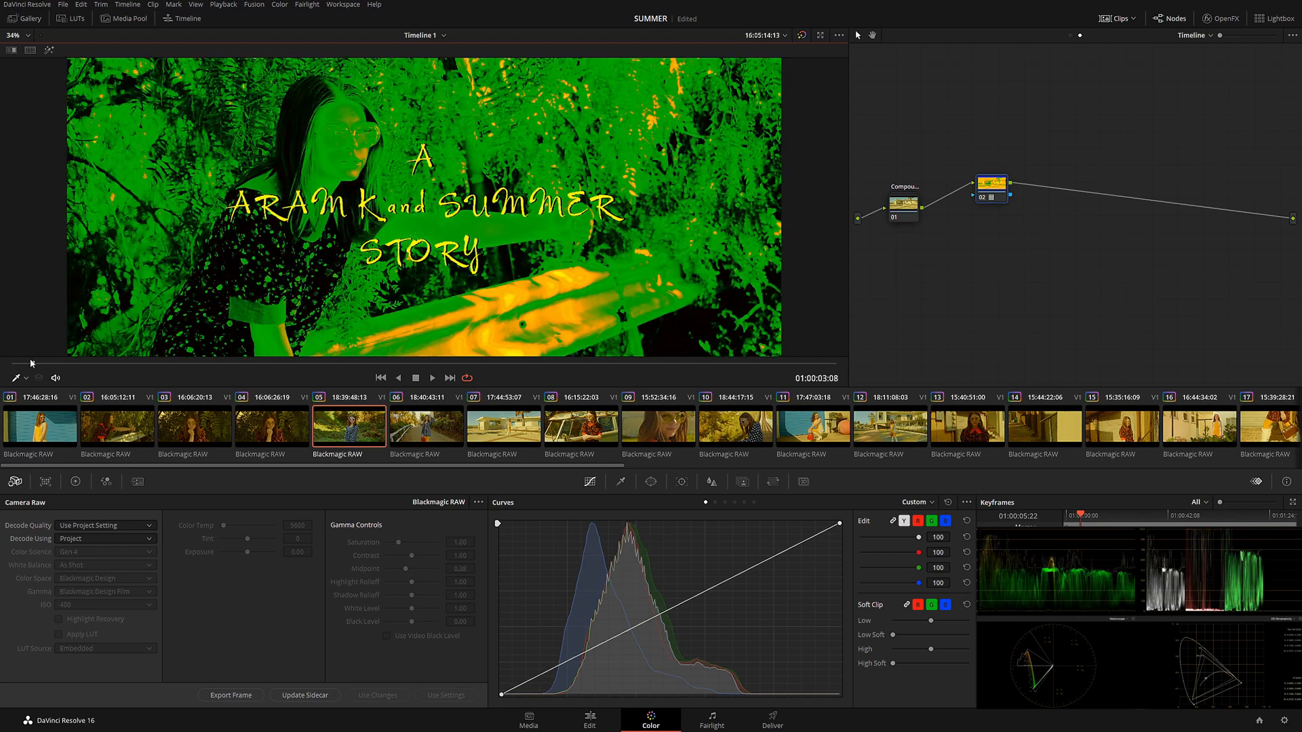
pyautogui.click(38, 427)
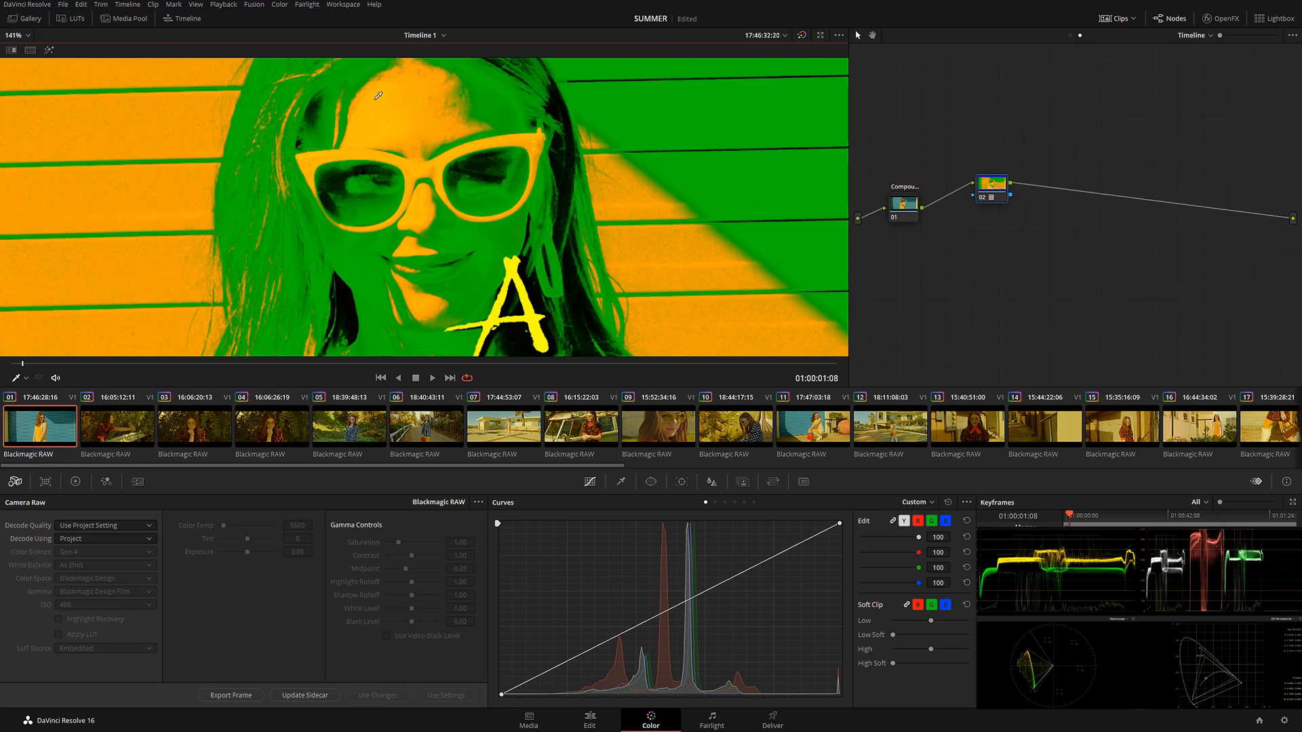
pyautogui.moveTo(413, 74)
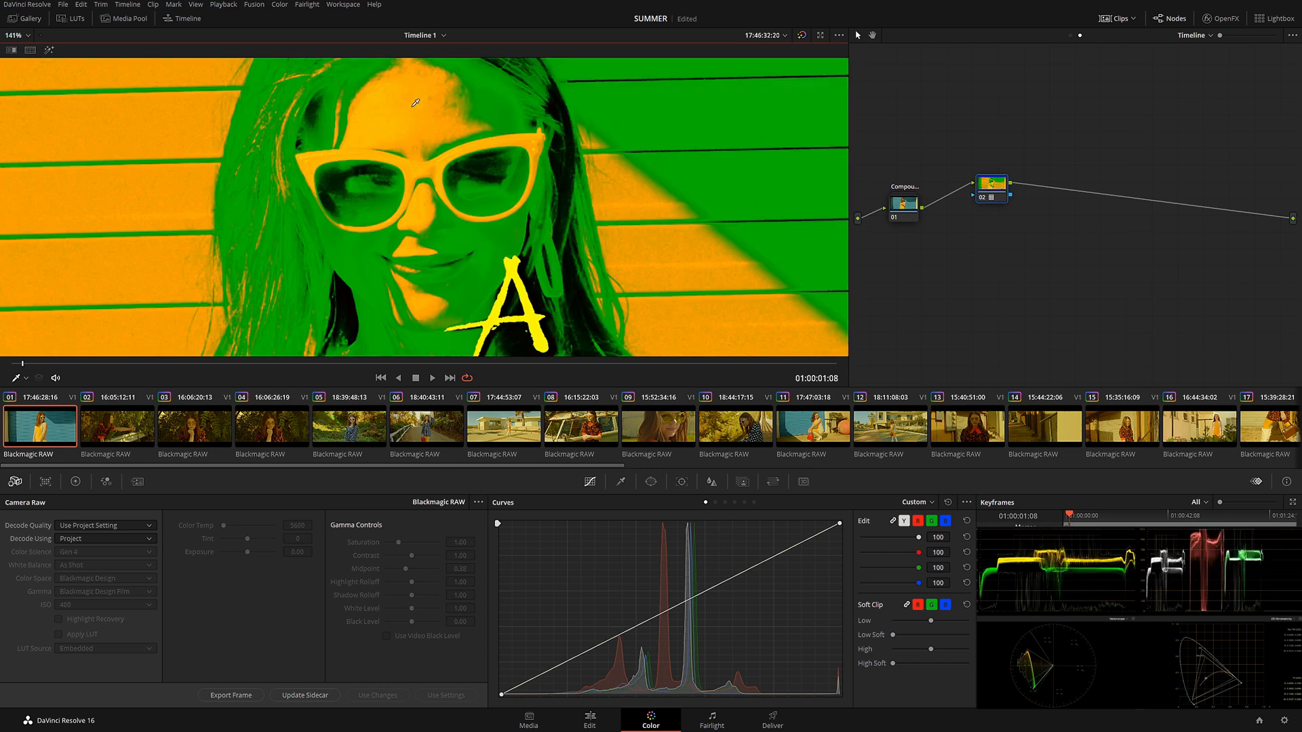
pyautogui.moveTo(415, 117)
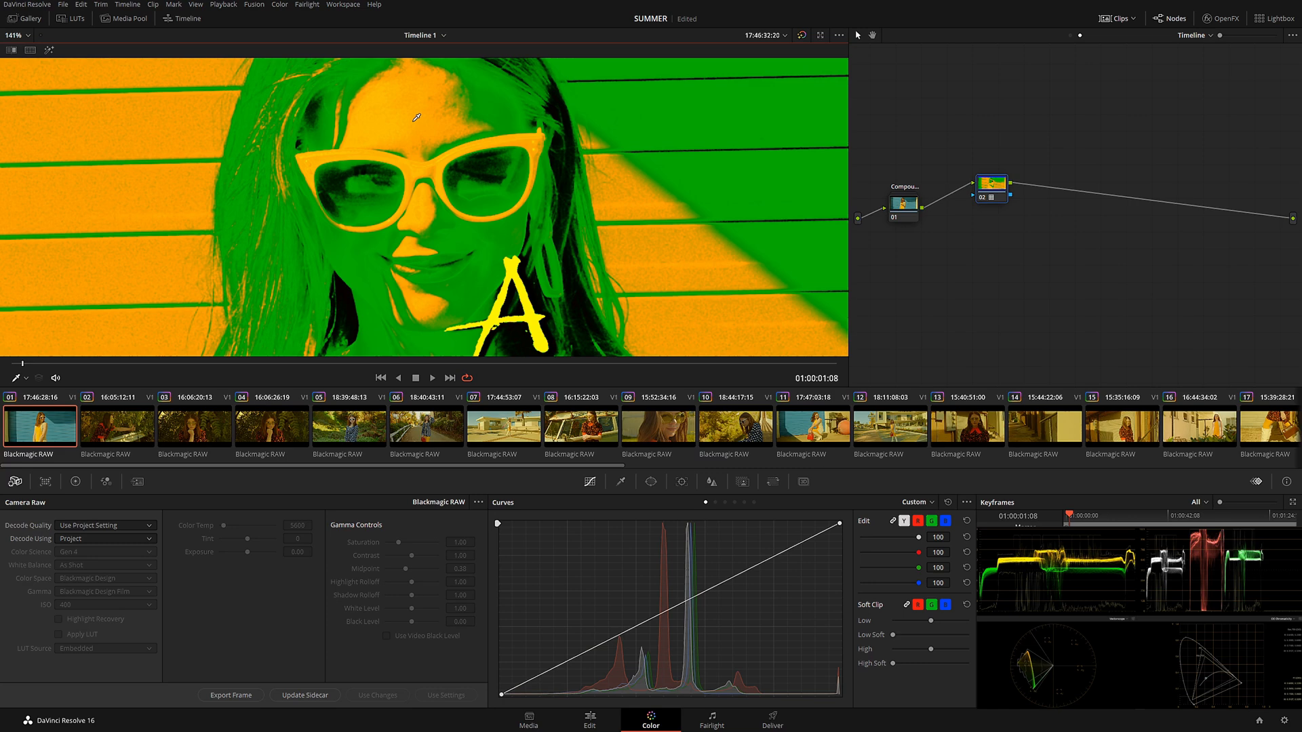
pyautogui.moveTo(469, 106)
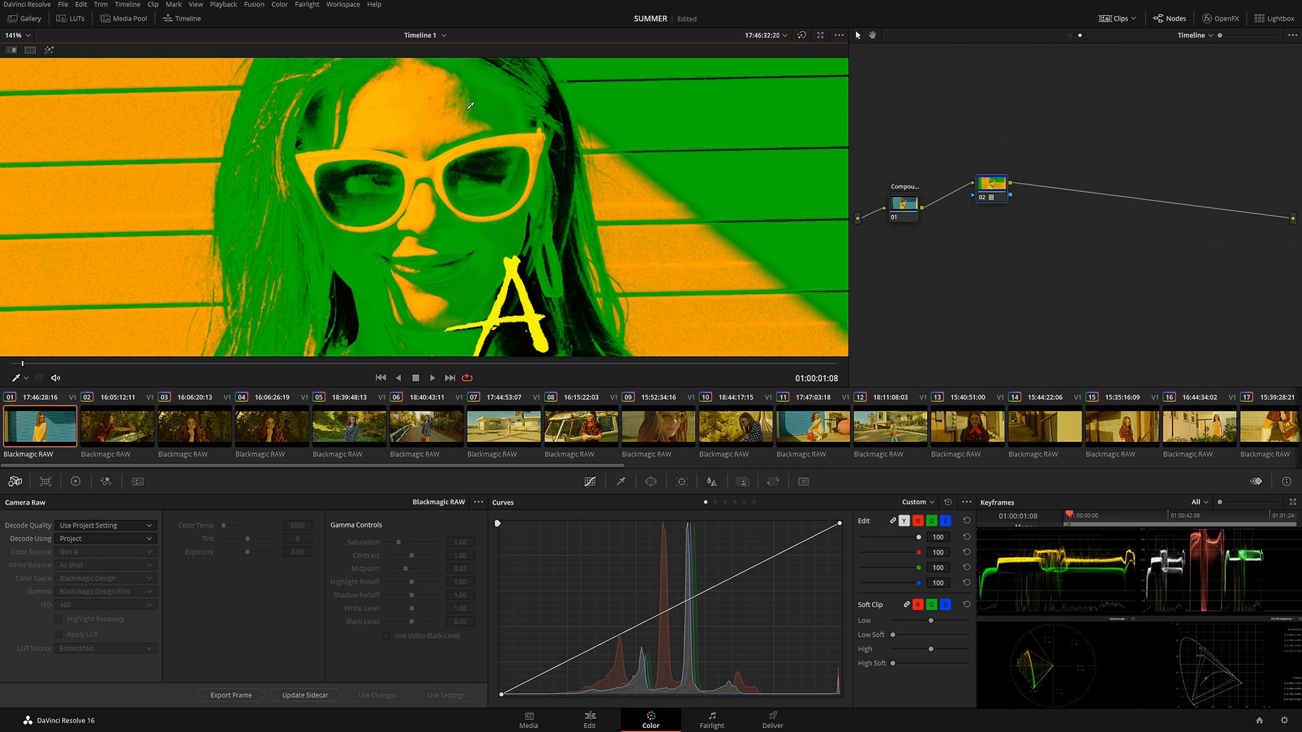
pyautogui.moveTo(493, 109)
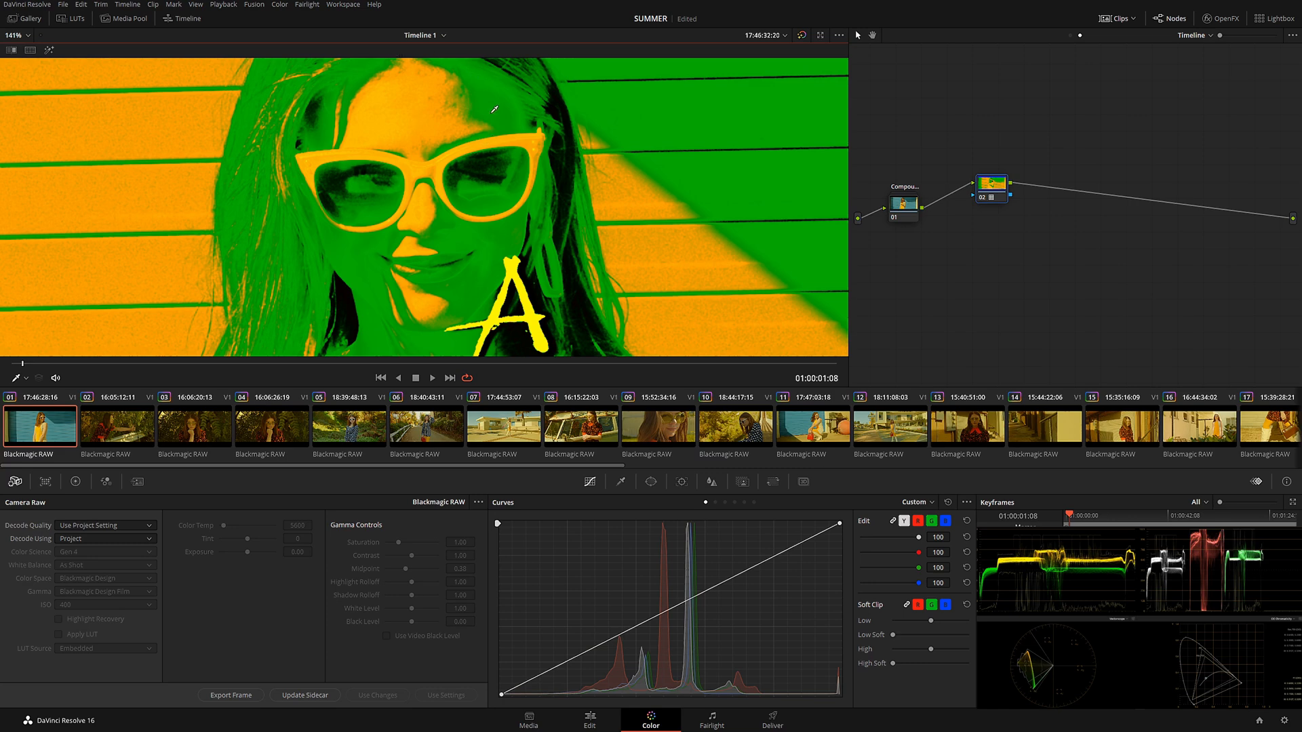
pyautogui.moveTo(374, 174)
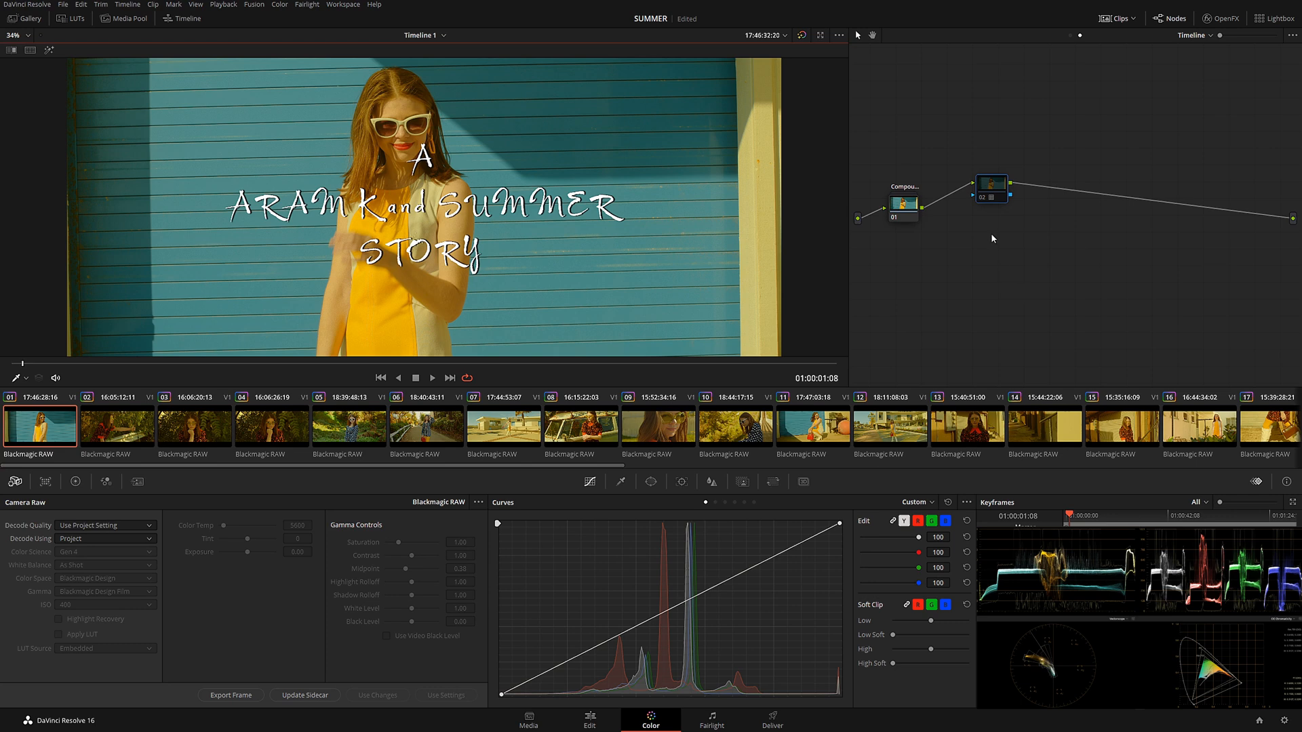
# Review clip 02 under false colour, then move to clip 03 with the LUT off.
pyautogui.click(992, 186)
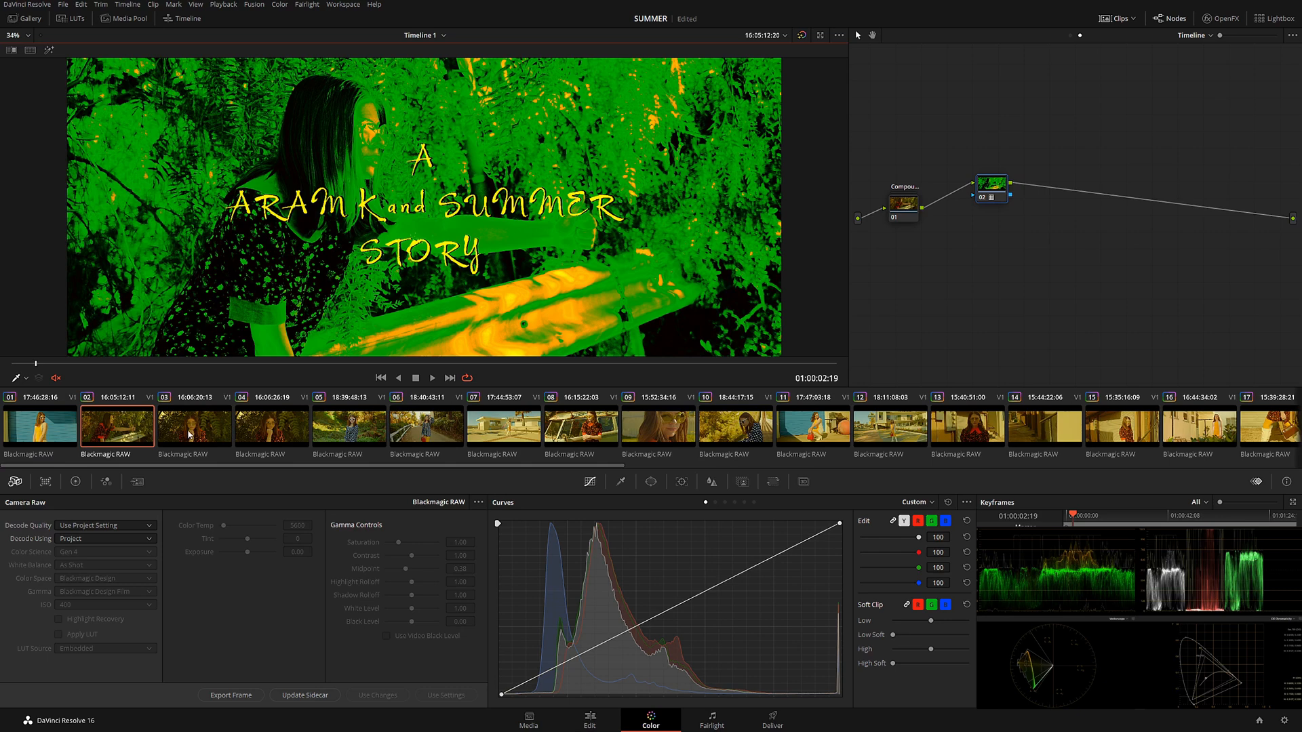
pyautogui.click(194, 428)
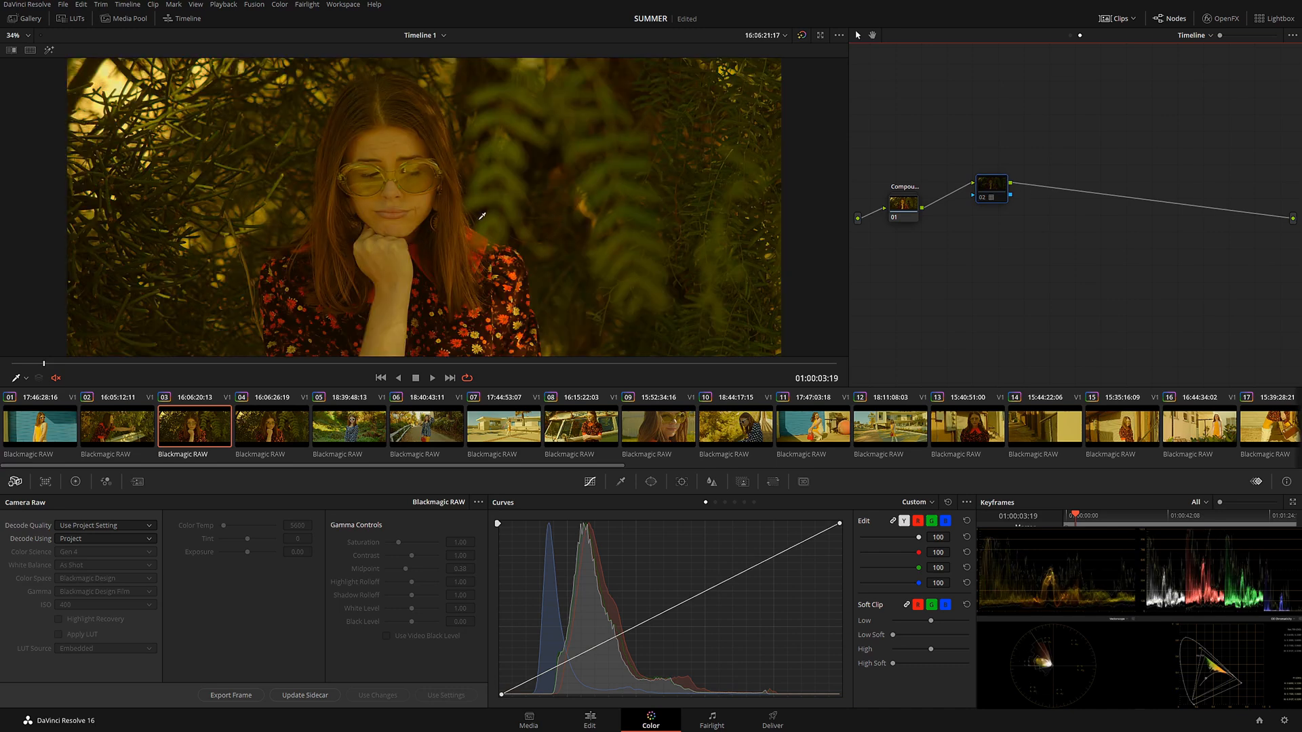
pyautogui.moveTo(553, 244)
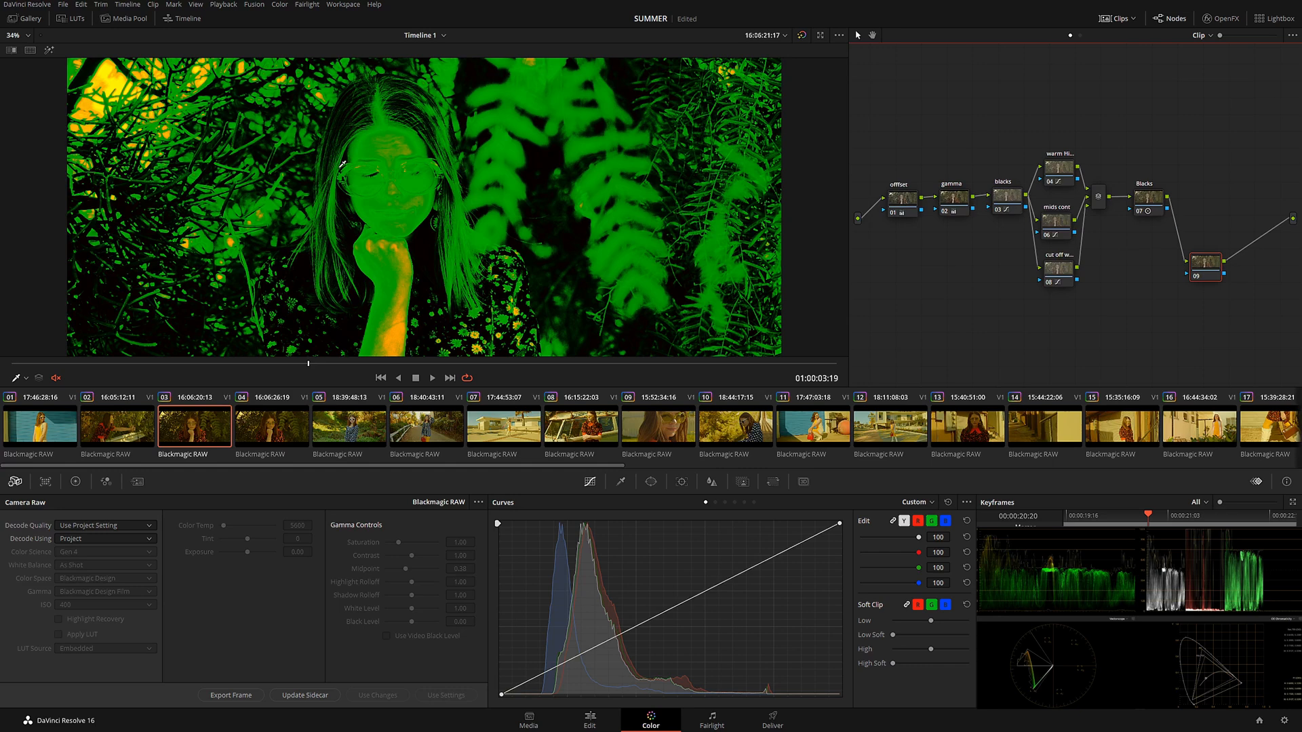
pyautogui.moveTo(412, 130)
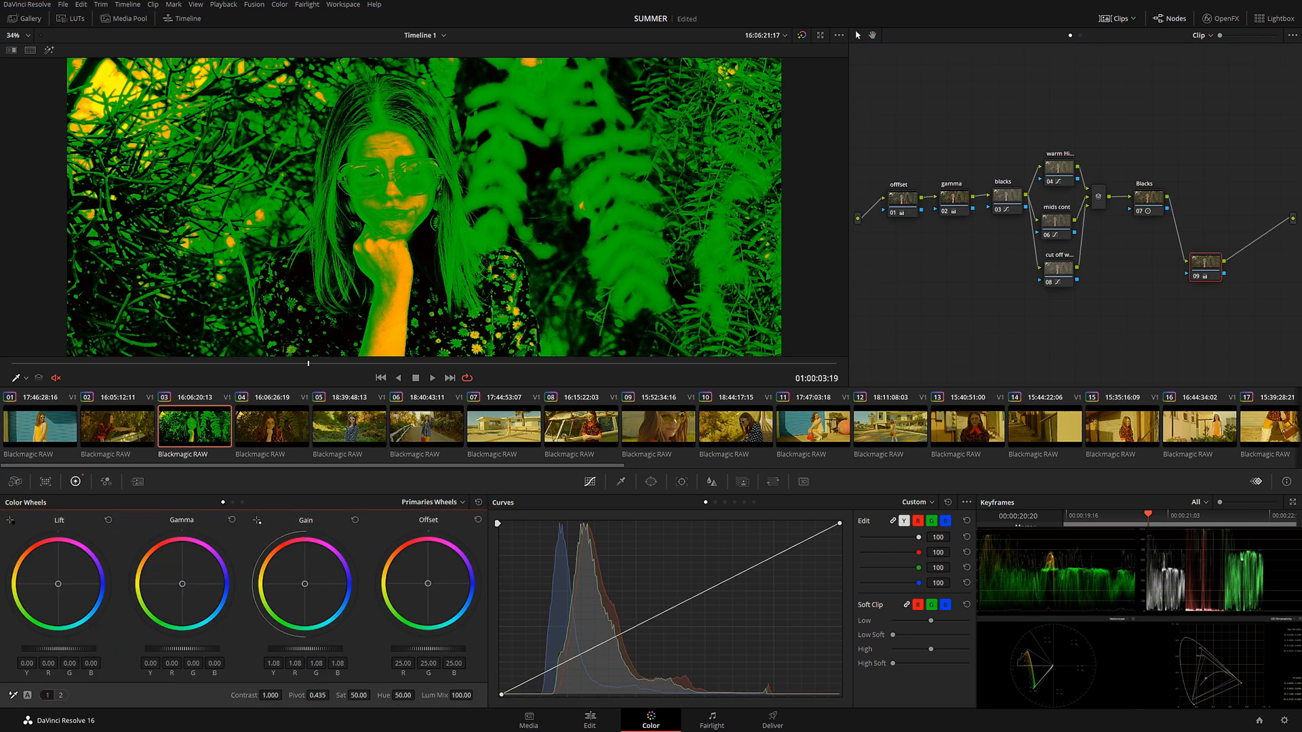
# Raise Gain on clip 03, the woman among ferns, to match the other shots' exposure.
pyautogui.moveTo(320, 653); pyautogui.dragTo(305, 654)
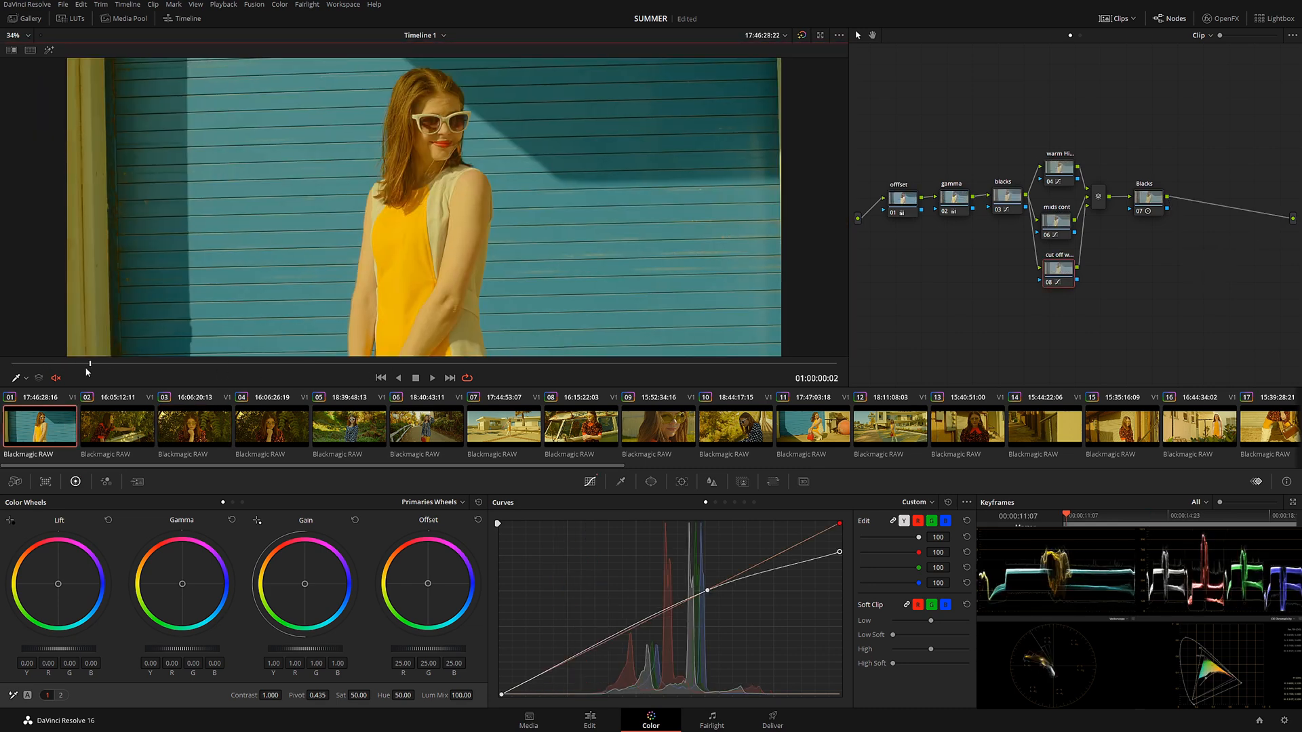
# Compare false-color exposure on clips 03, 05 and 06, then land on a later clip in normal colours.
pyautogui.click(192, 427)
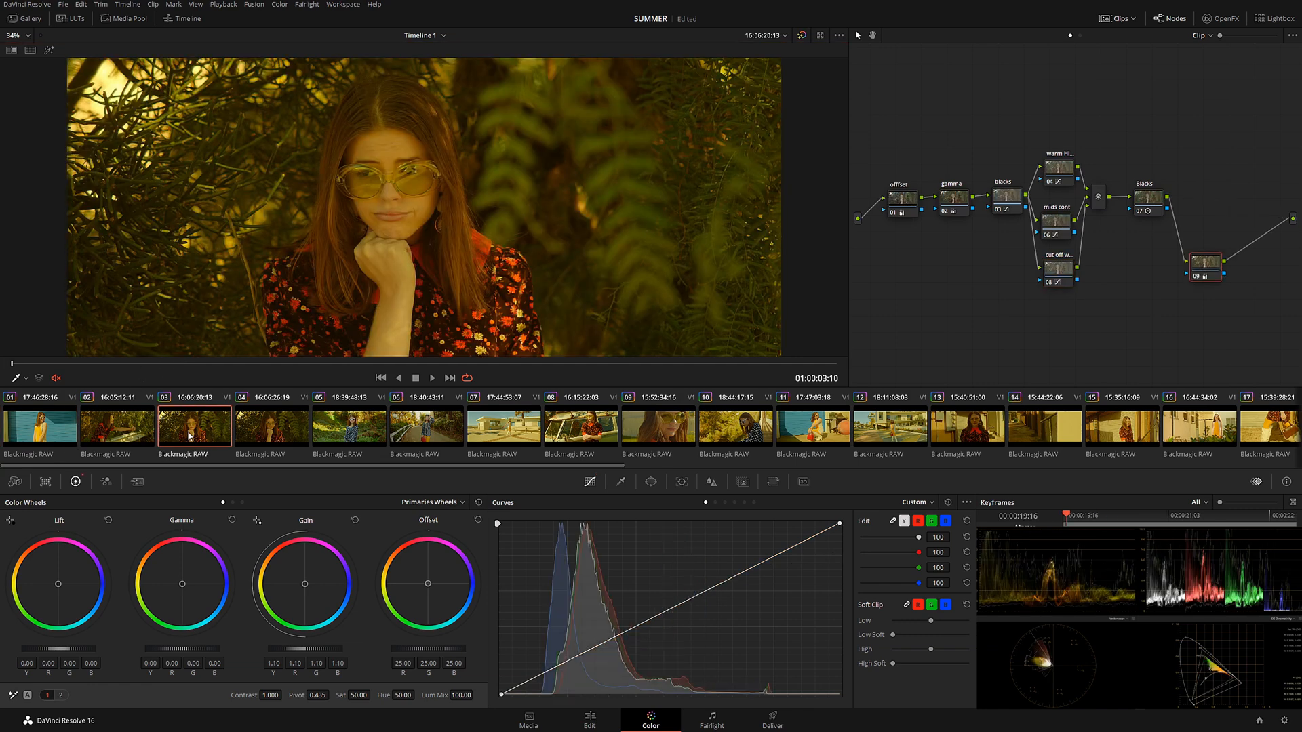
pyautogui.moveTo(1103, 48)
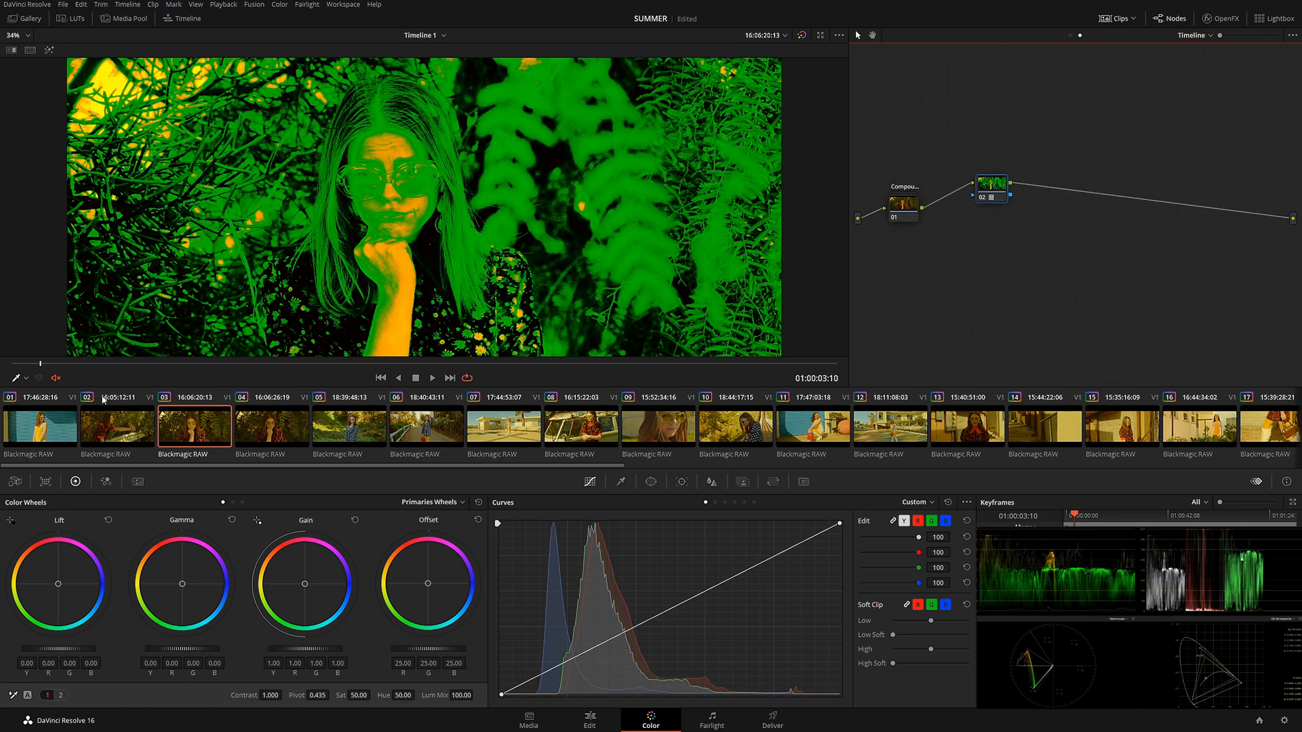
pyautogui.moveTo(65, 366)
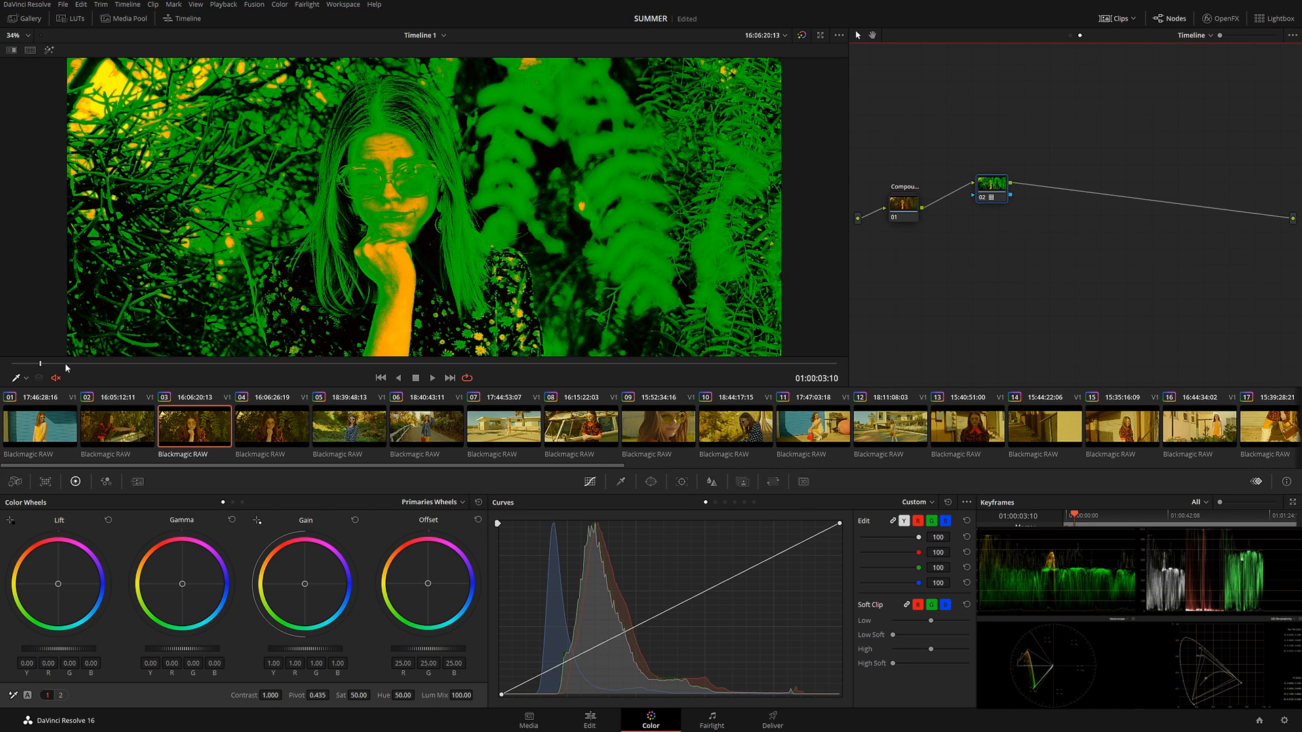
pyautogui.click(349, 427)
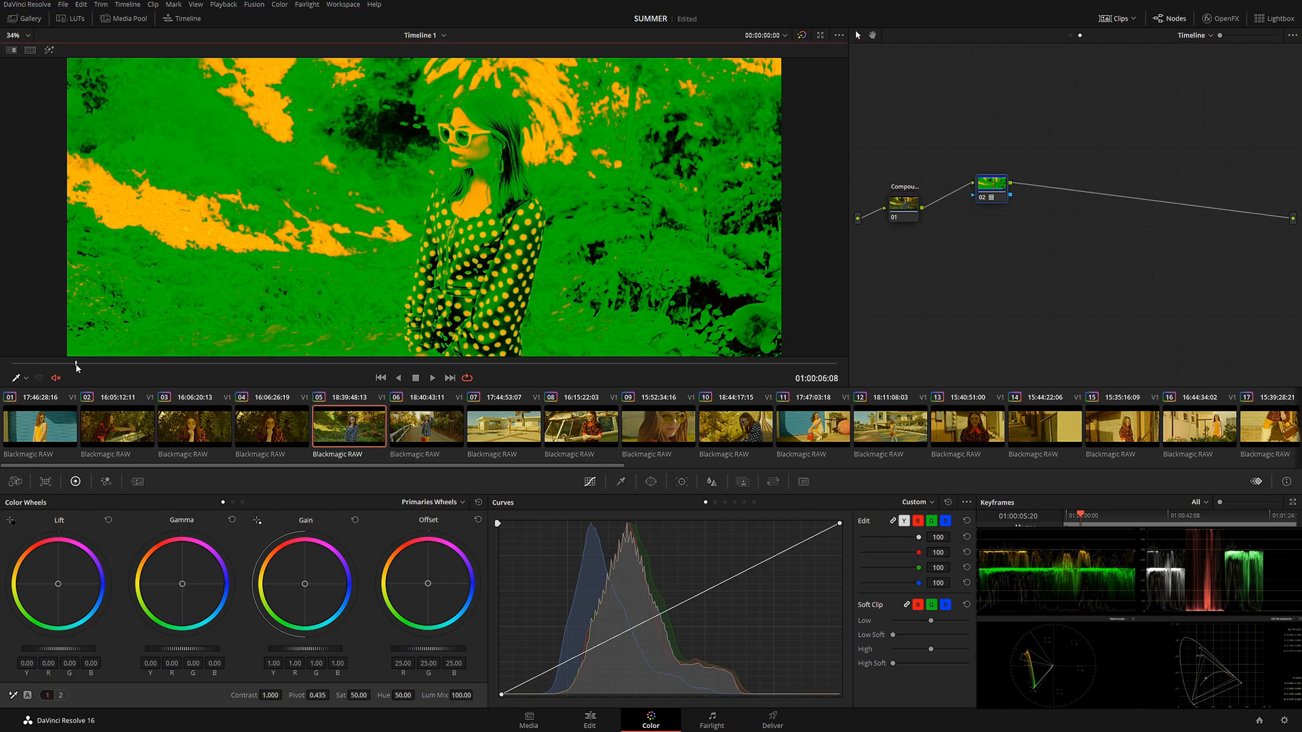
pyautogui.click(426, 426)
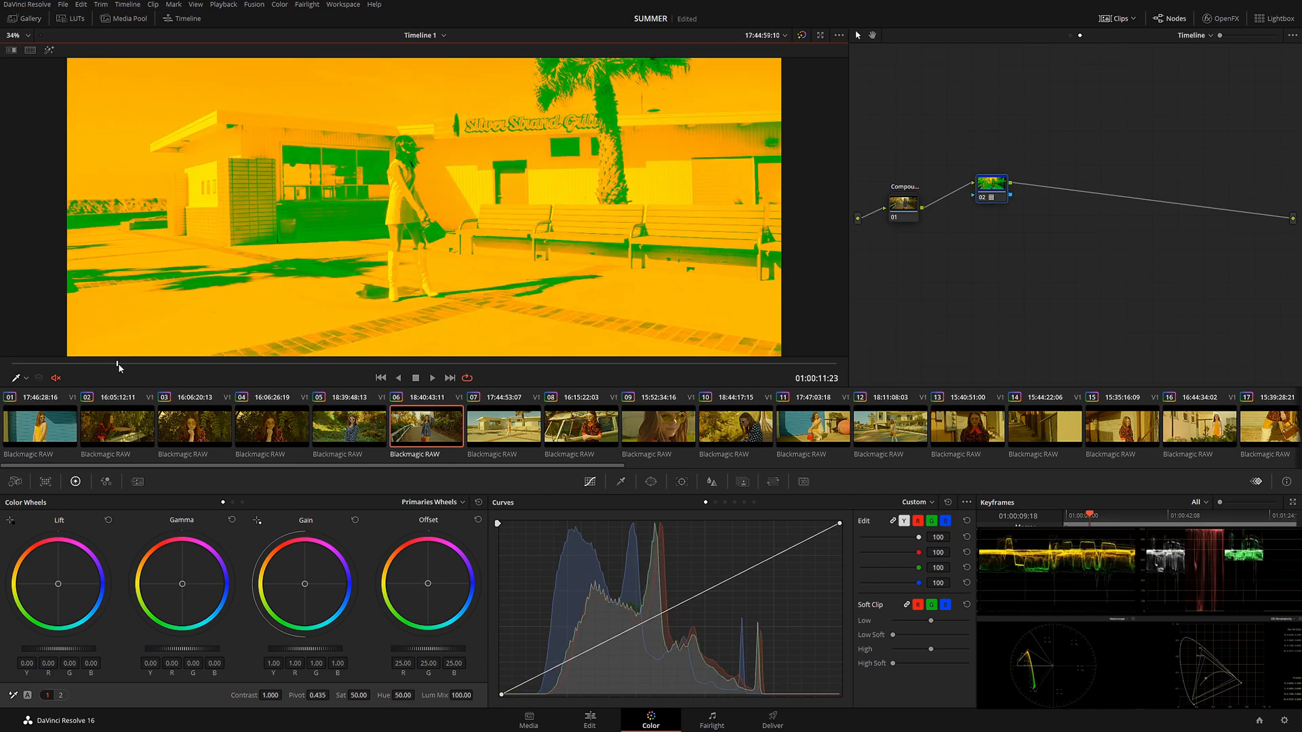
pyautogui.click(581, 427)
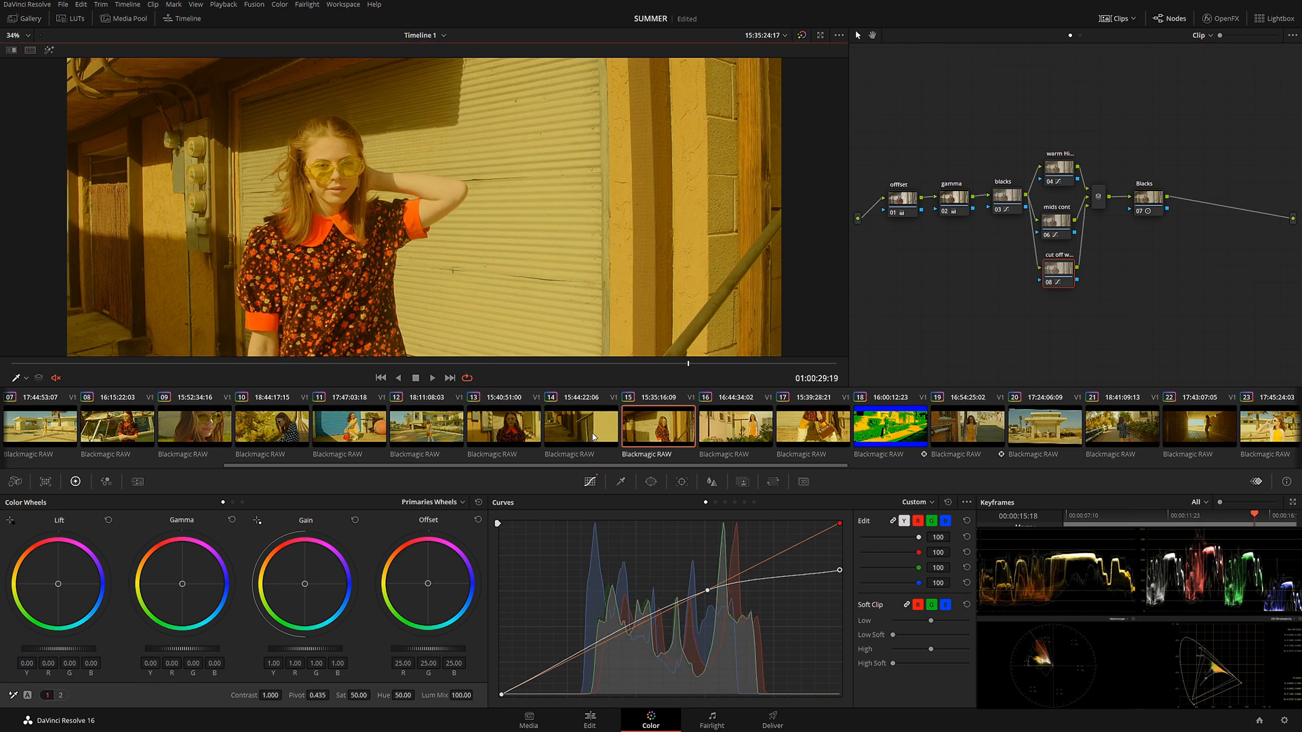
# Select clips 14 and 15 and compare them side by side with Split Screen set to Selected Clips.
pyautogui.click(581, 427)
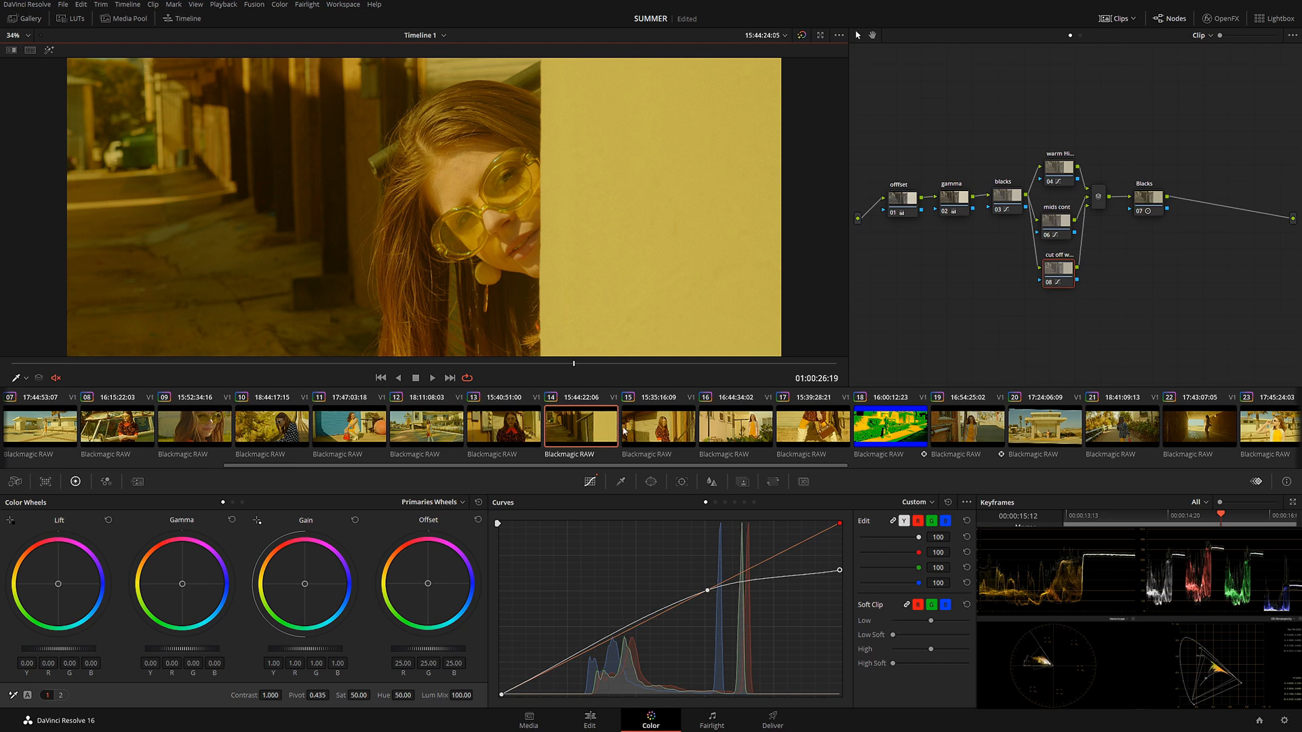
pyautogui.click(658, 426)
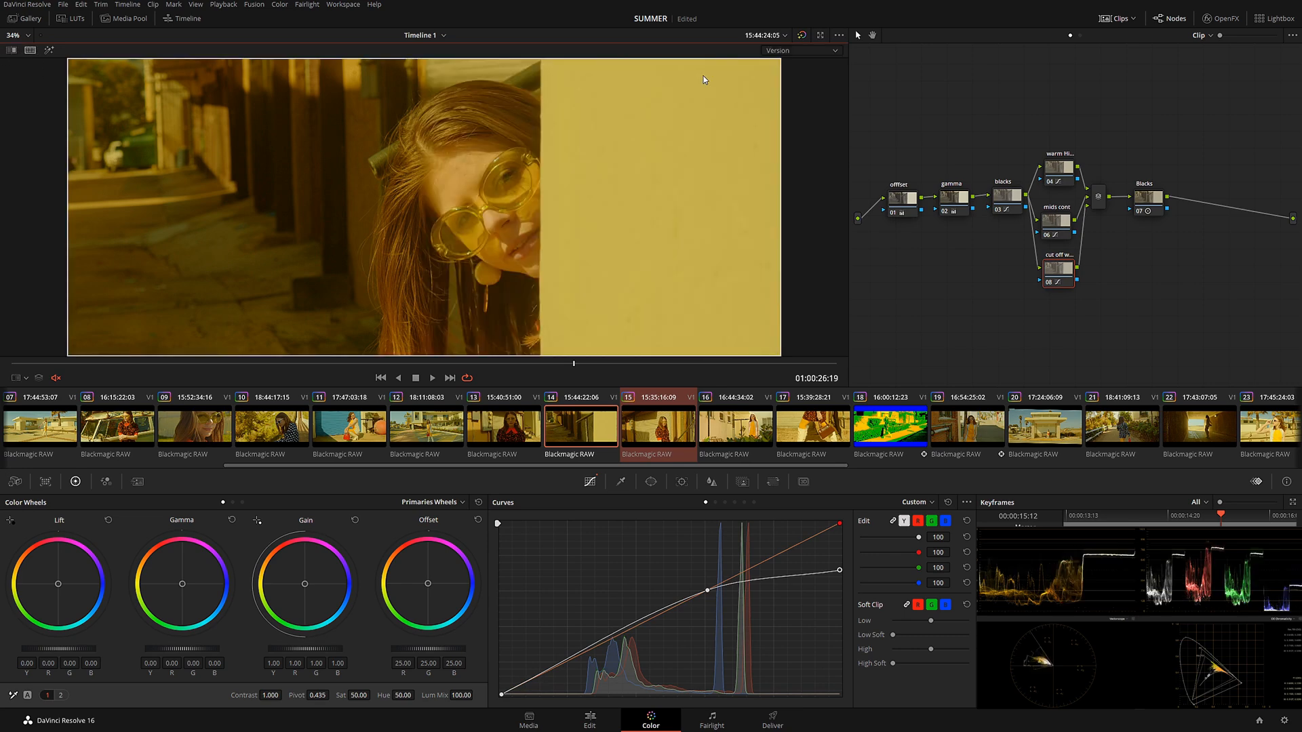
pyautogui.click(800, 52)
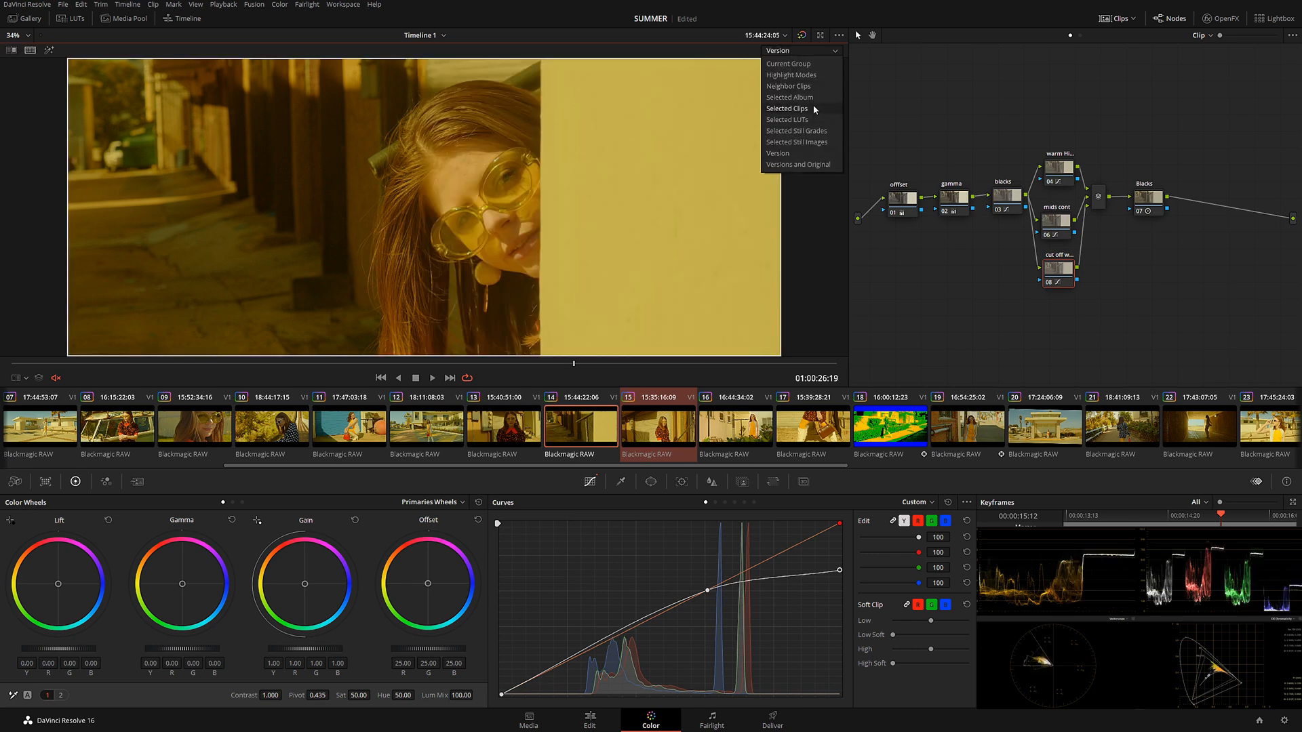
pyautogui.click(787, 108)
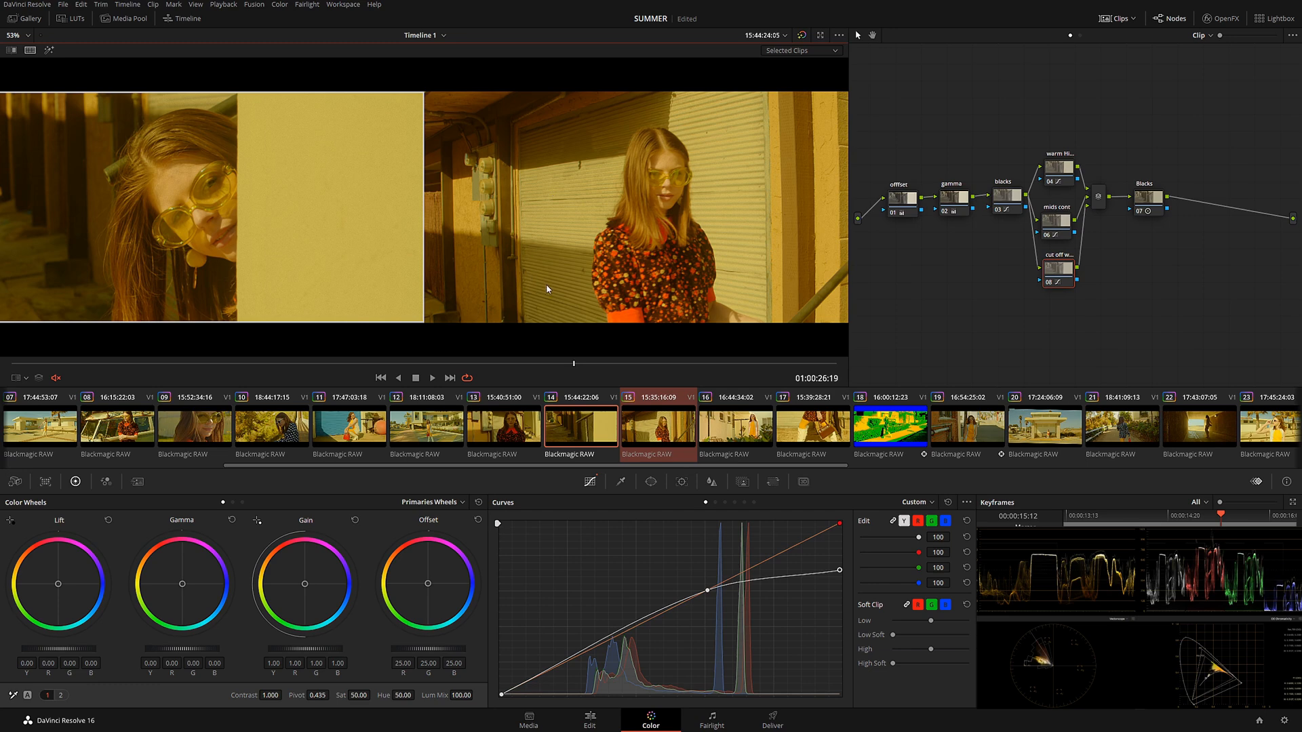